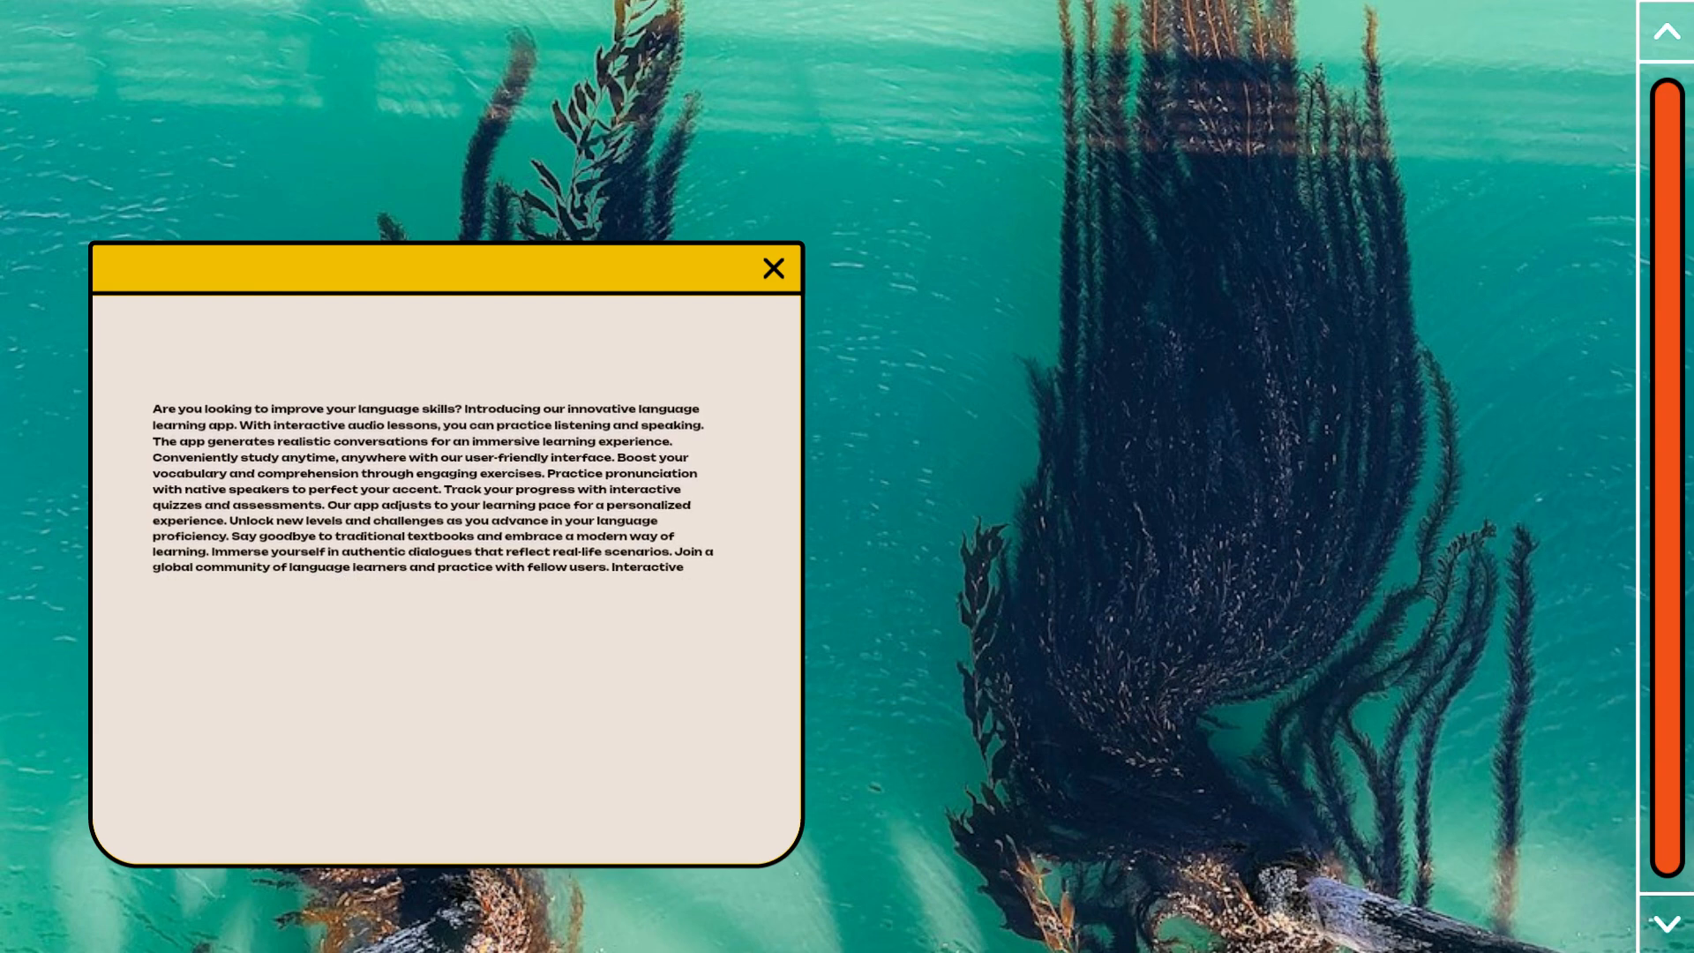
{"action": "scroll", "scroll_direction": "down", "scroll_amount": 3}
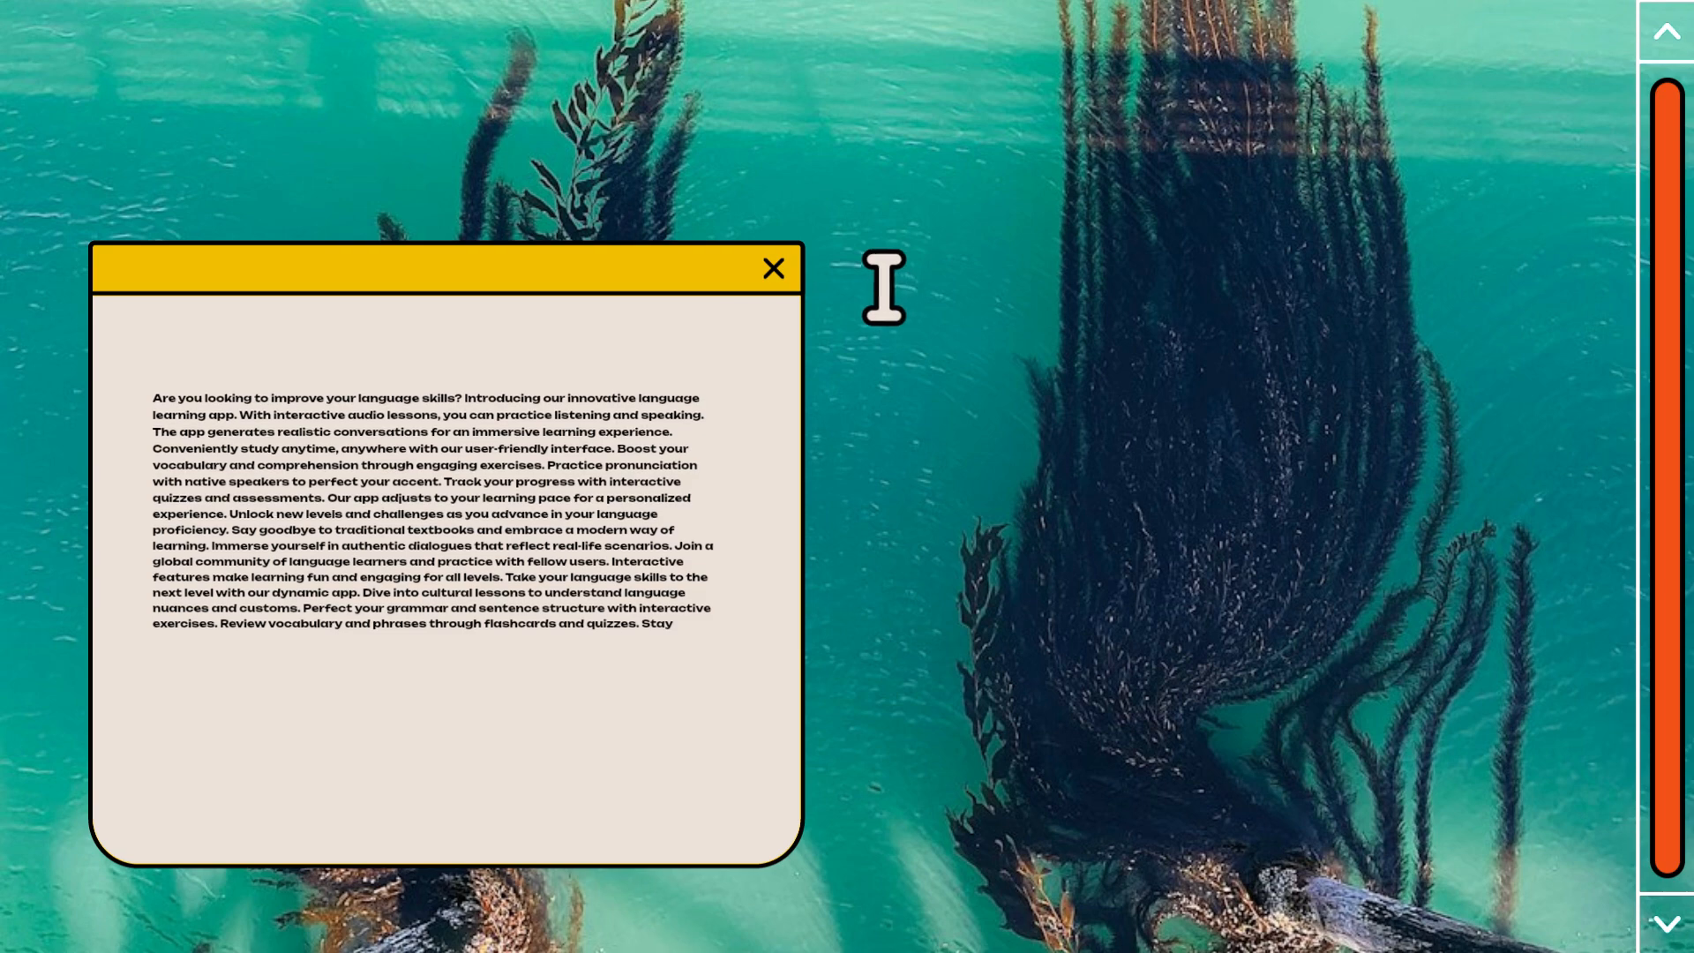
{"action": "scroll", "scroll_direction": "down", "scroll_amount": 3}
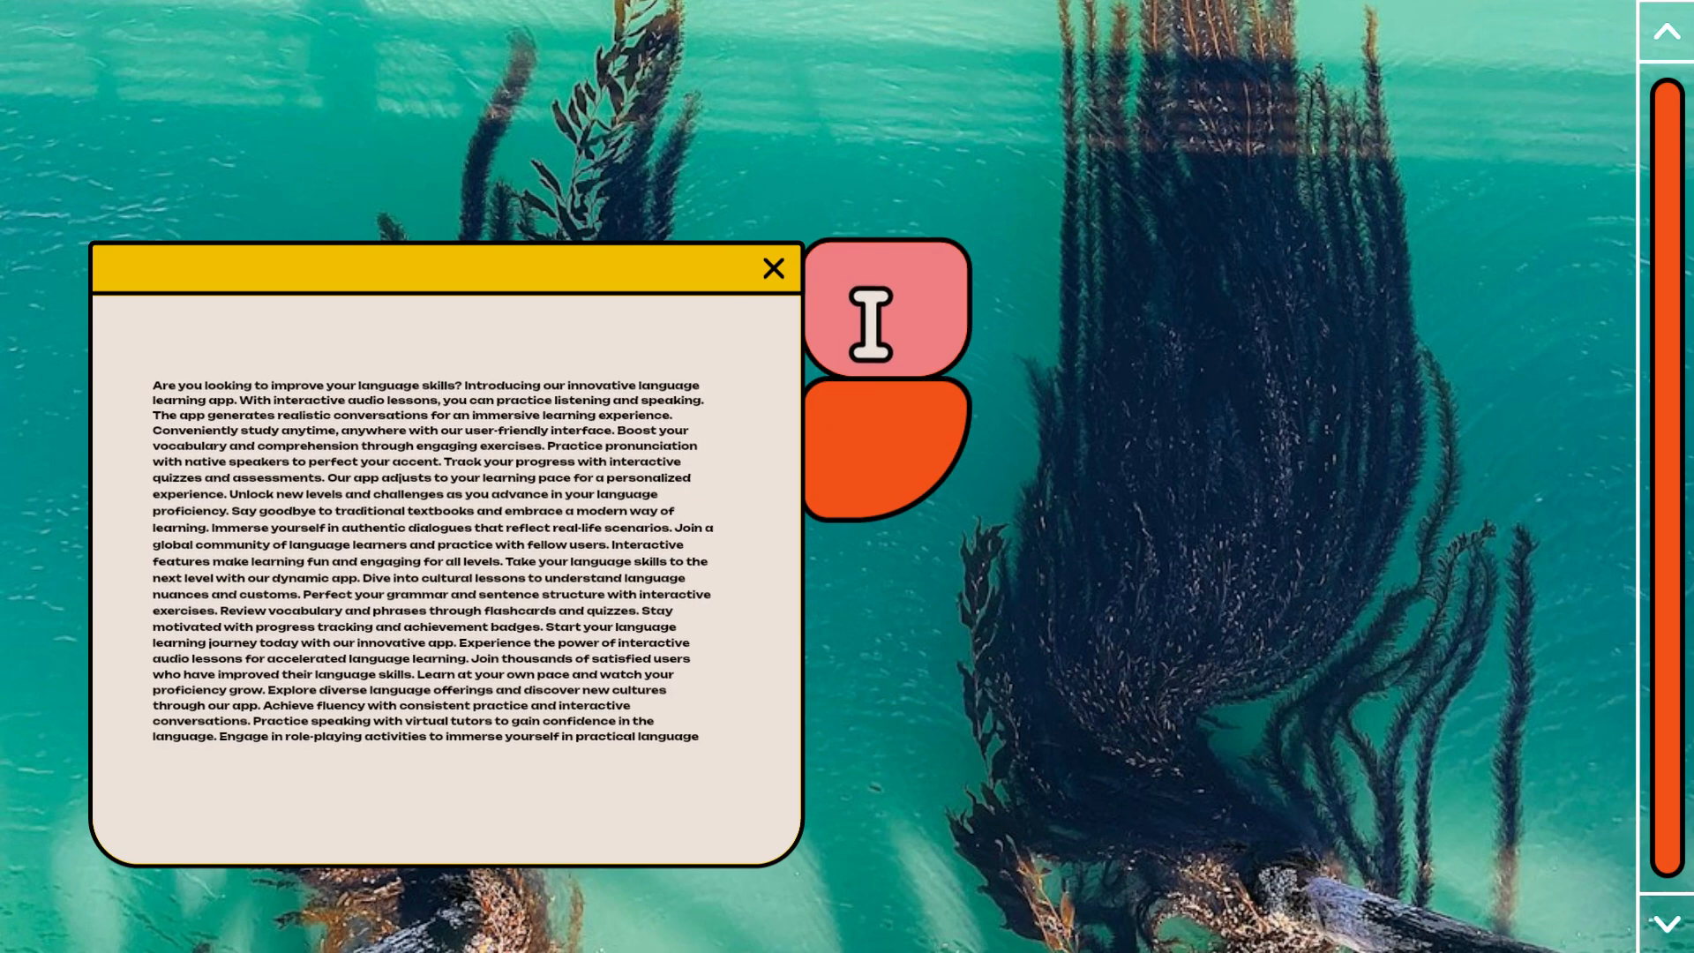
{"action": "scroll", "scroll_direction": "down", "scroll_amount": 3}
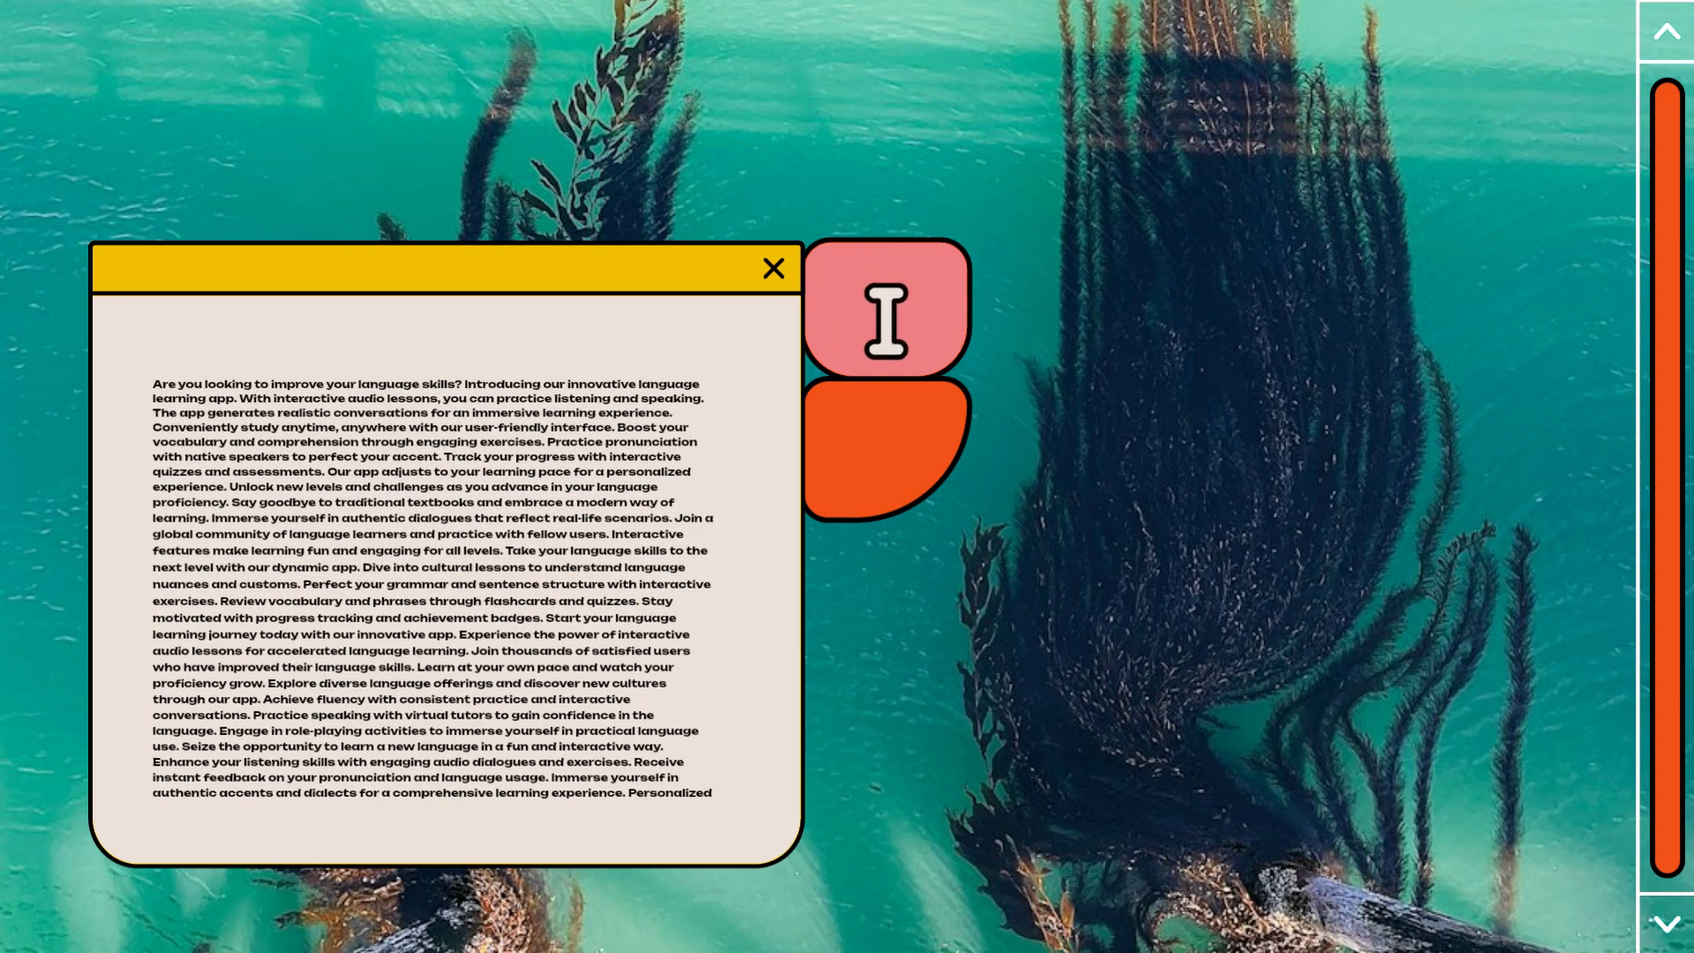
{"action": "scroll", "scroll_direction": "down", "scroll_amount": 3}
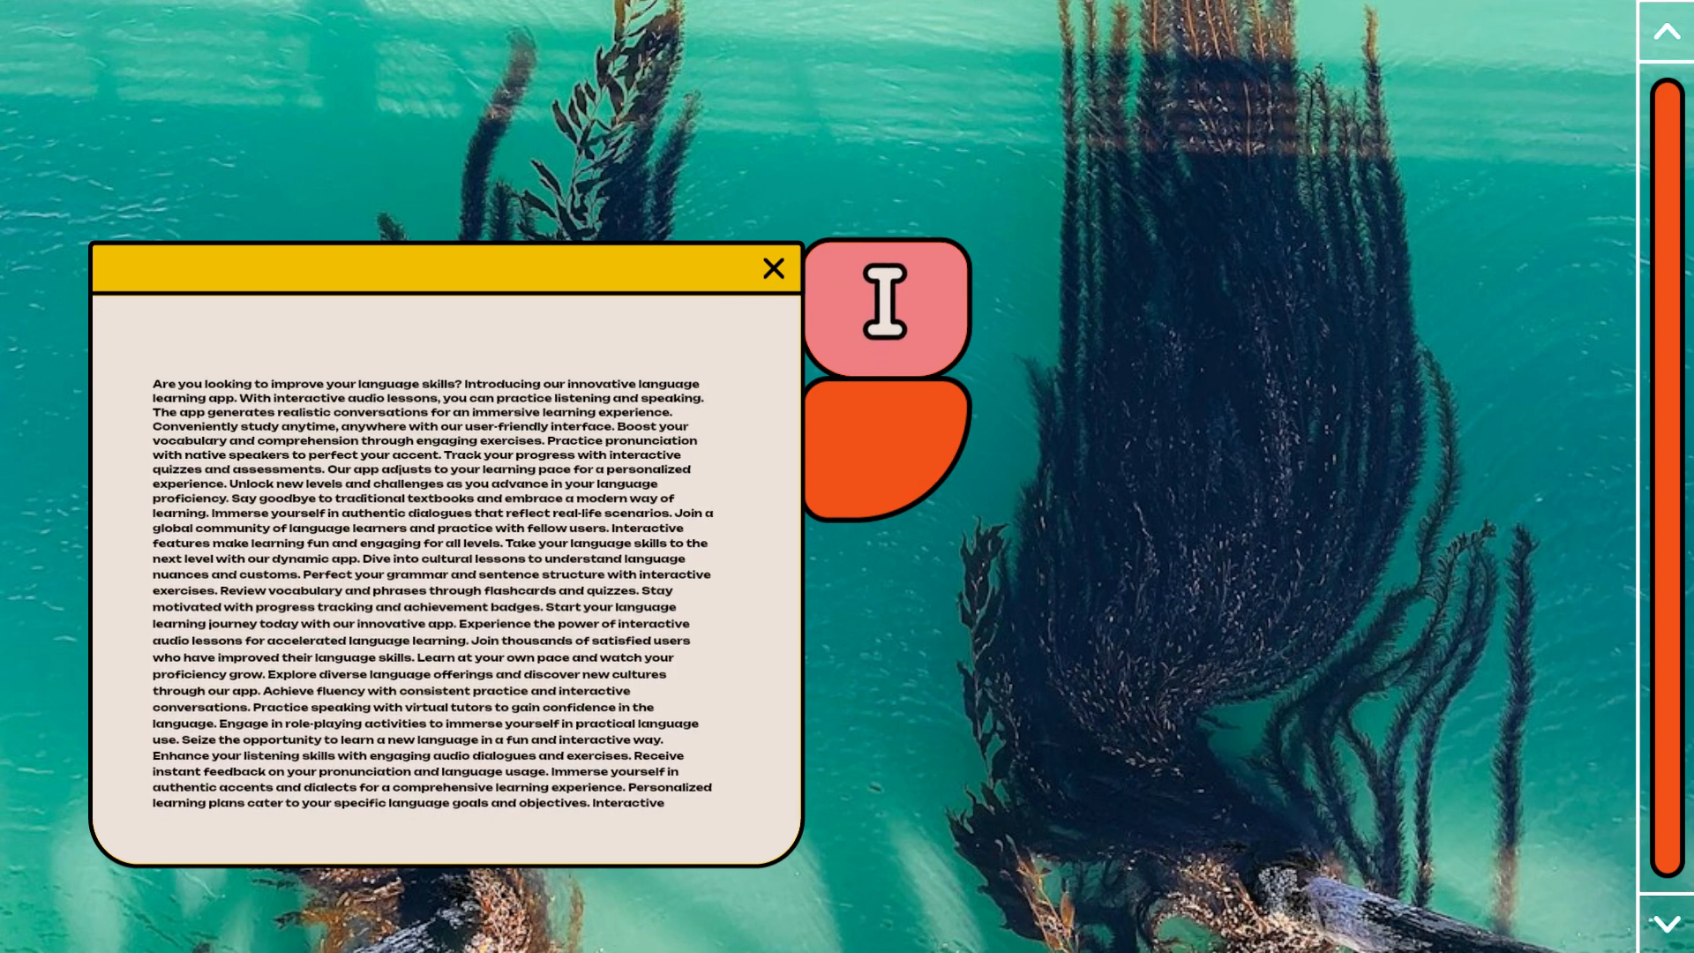
{"action": "scroll", "scroll_direction": "down", "scroll_amount": 3}
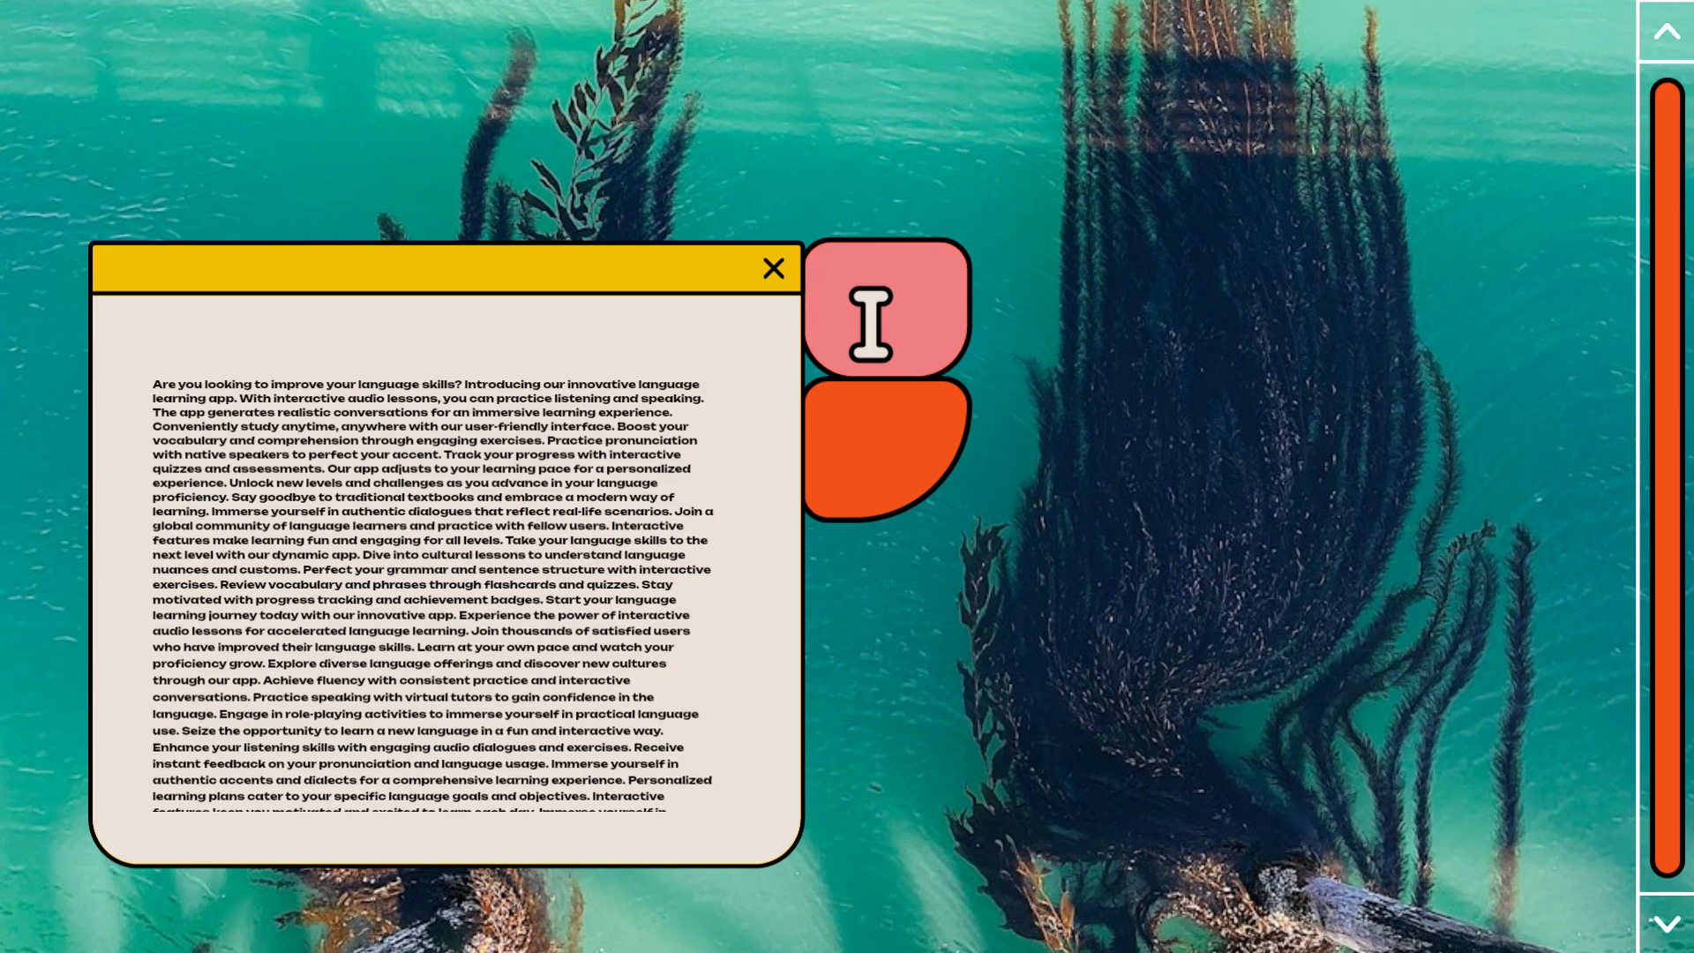
{"action": "scroll", "scroll_direction": "down", "scroll_amount": 3}
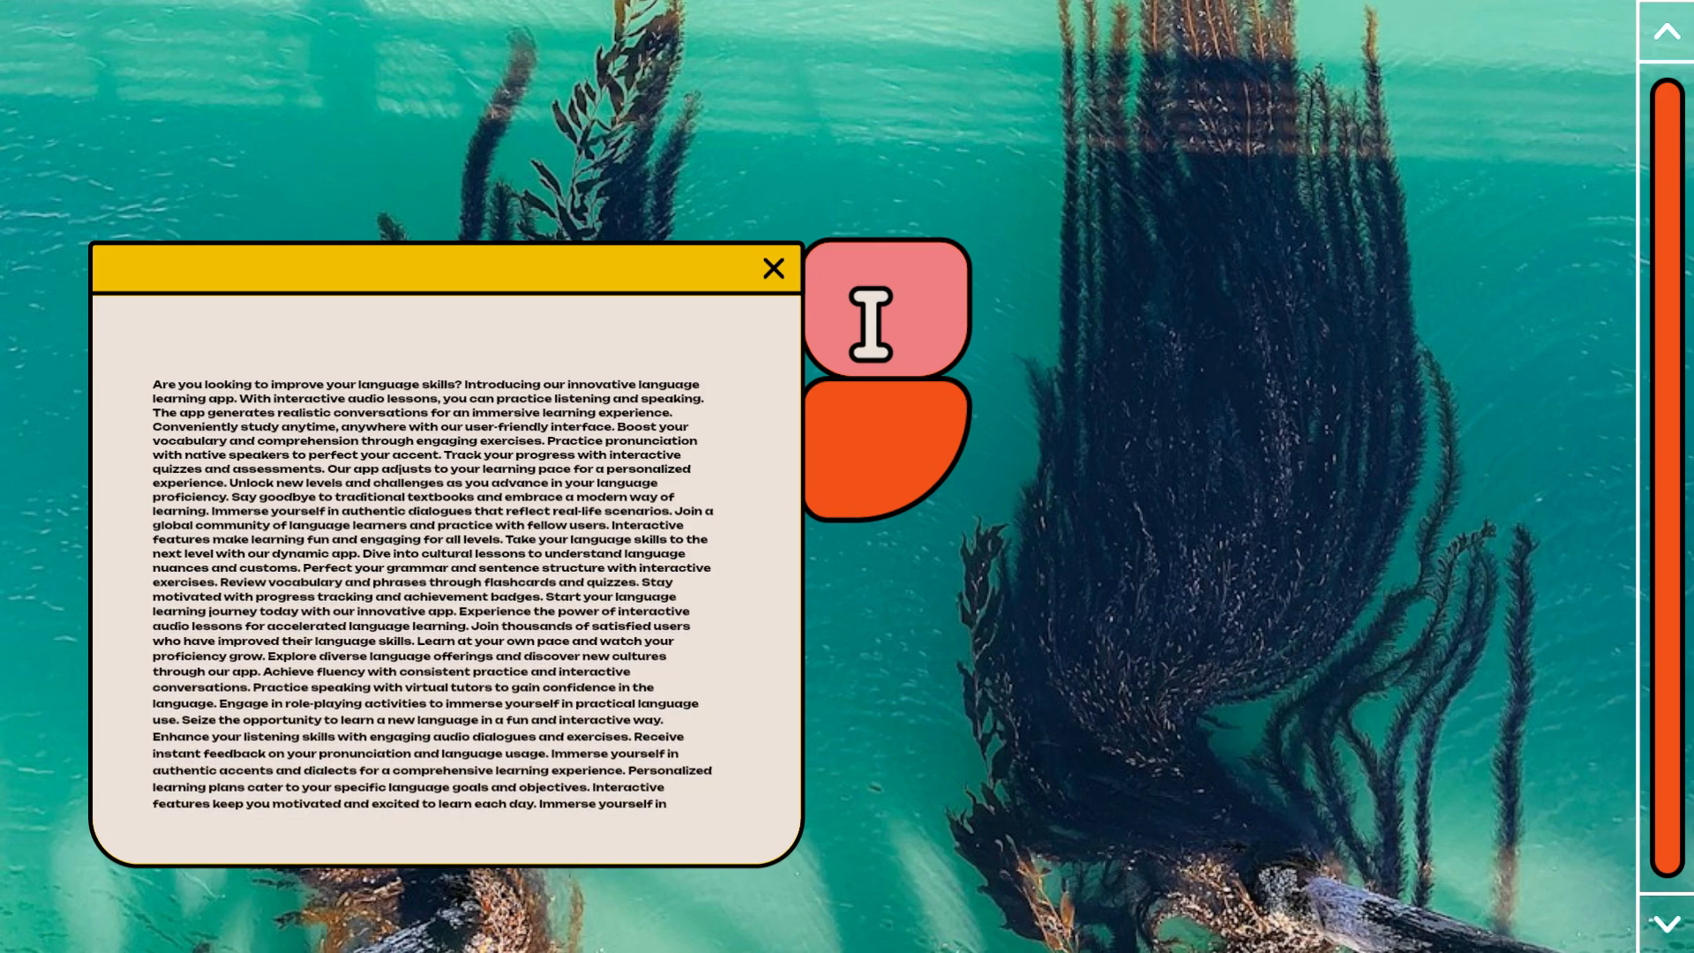
{"action": "scroll", "scroll_direction": "down", "scroll_amount": 3}
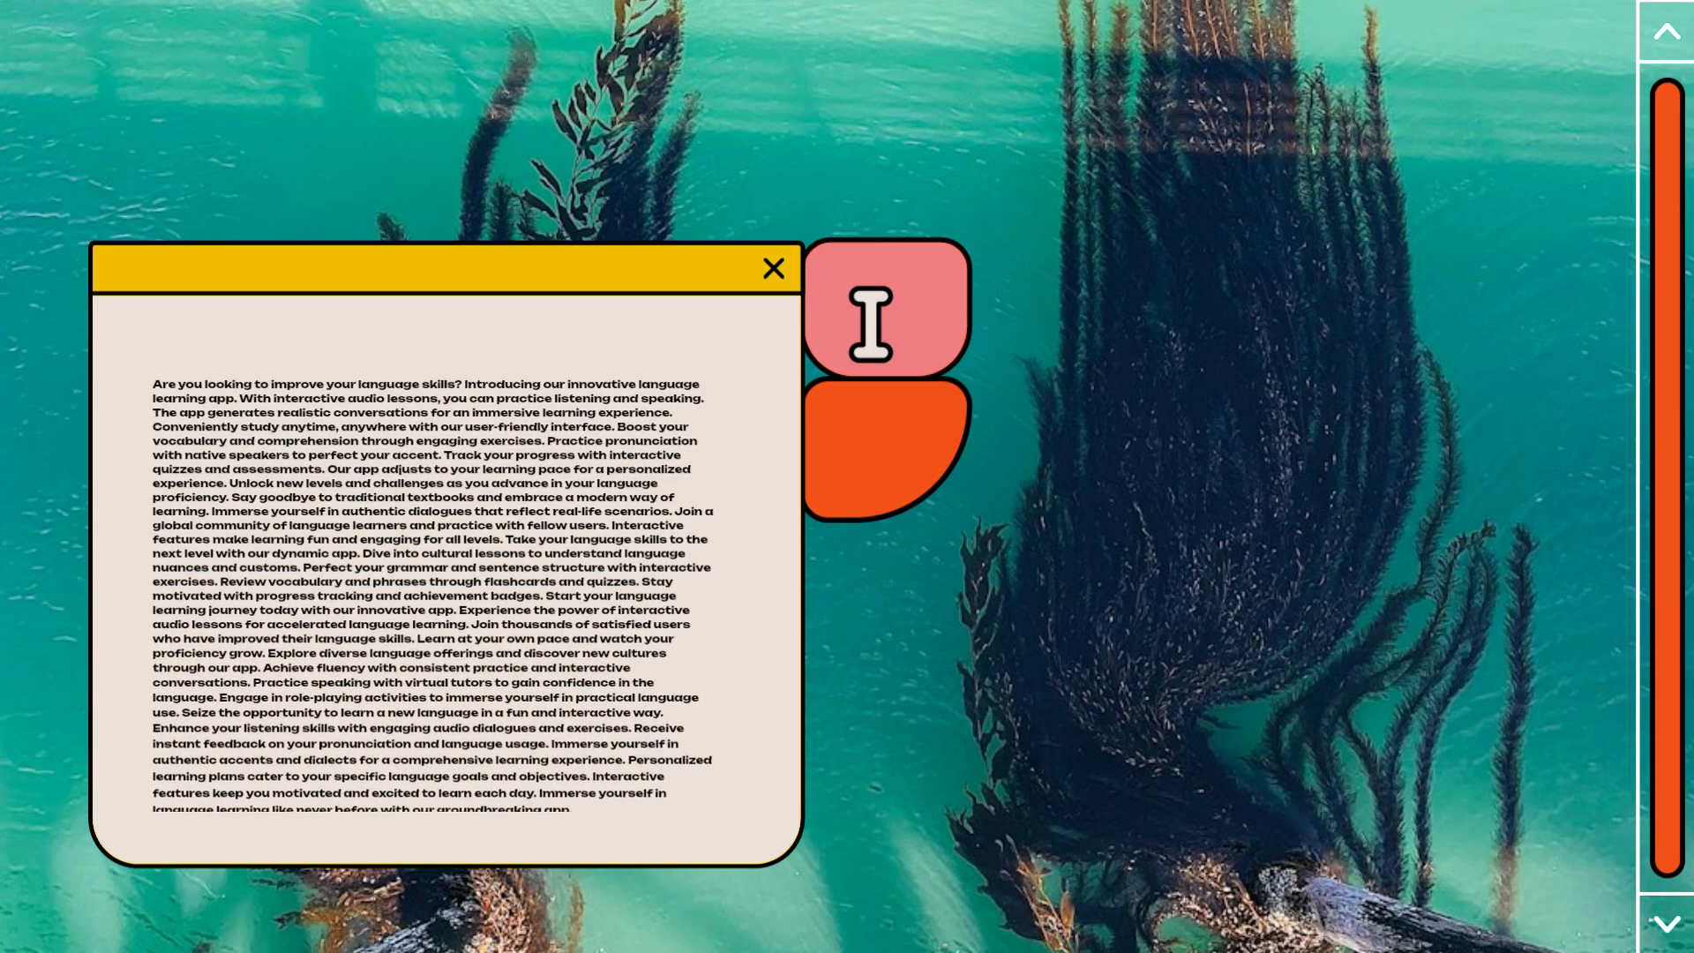